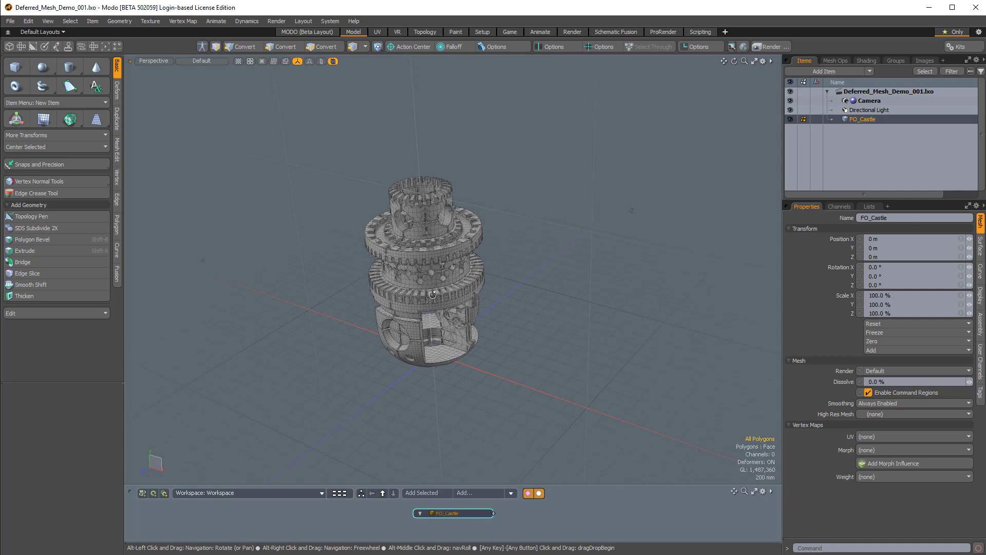
Add a large ground Plane primitive beneath the castle model.
{"action": "left_click", "coordinate": [325, 47]}
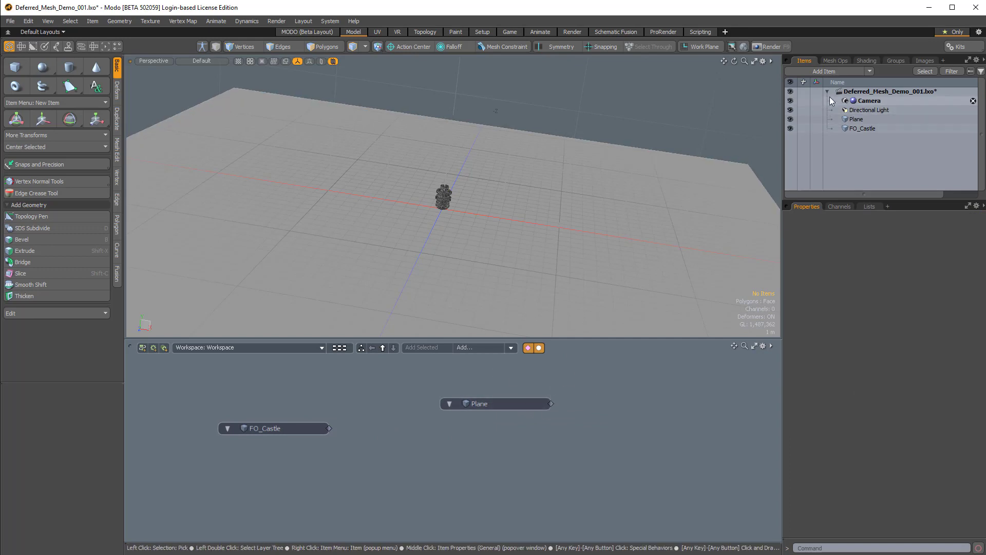
Add a Replicator and a Surface Particle Generator via Add Item searches 'repl' and 'surface'.
{"action": "left_click", "coordinate": [824, 71]}
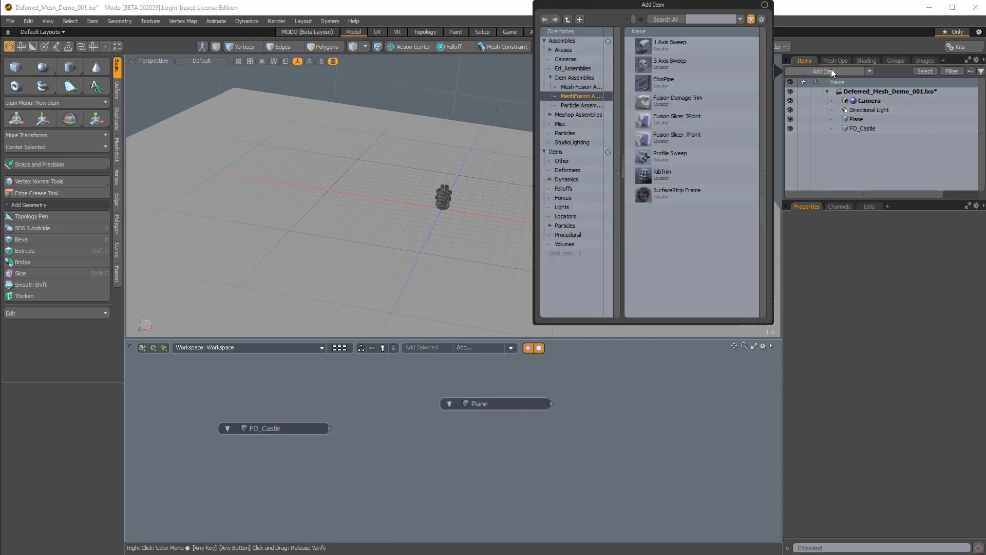
{"action": "type", "text": "repl"}
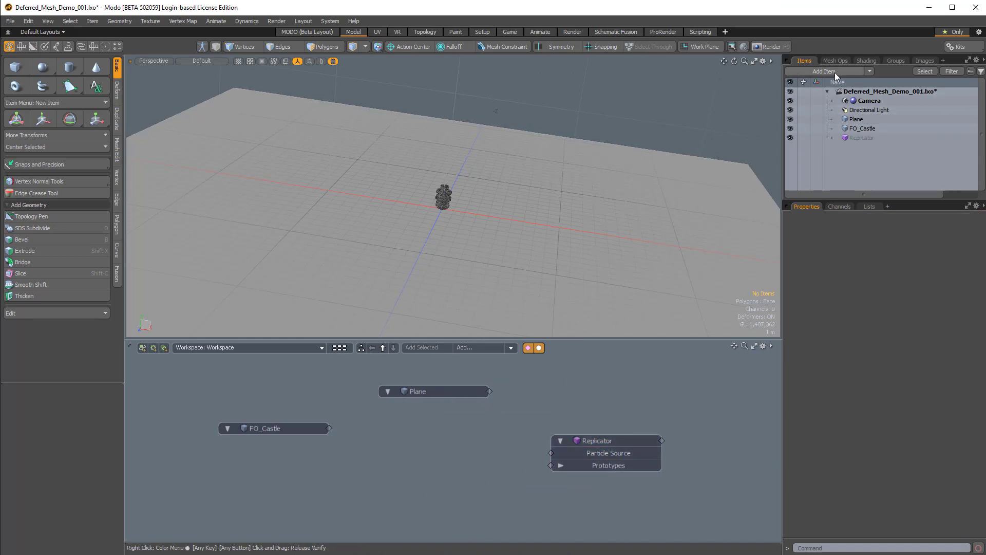
{"action": "left_click", "coordinate": [824, 71]}
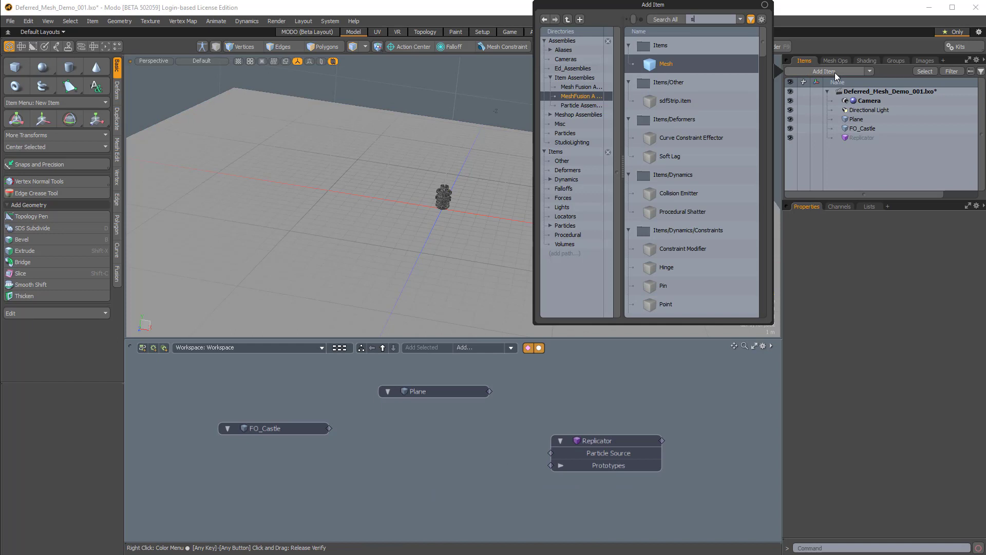
{"action": "type", "text": "urface"}
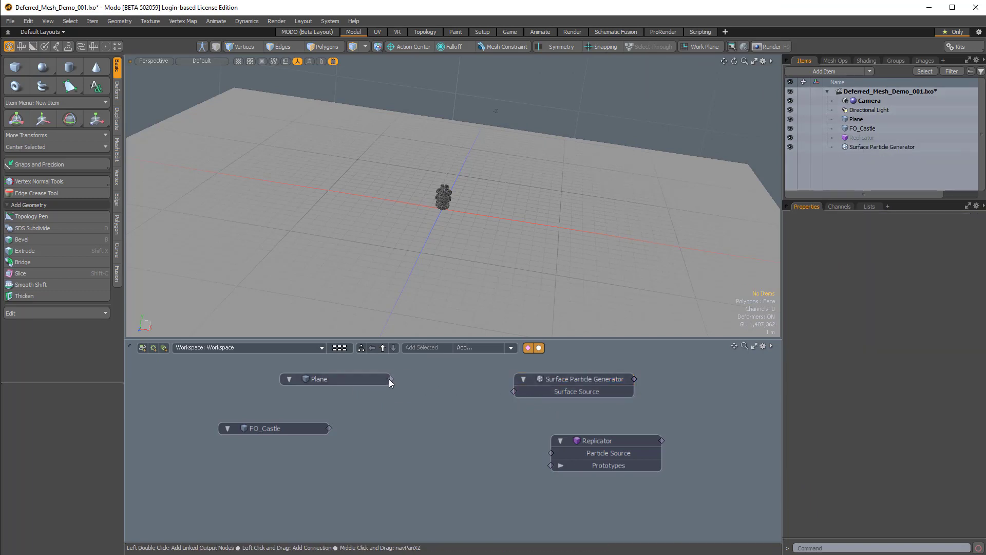
Connect the Plane as the generator's Surface Source, hide the grid and show Wire shading.
{"action": "left_click_drag", "start_coordinate": [390, 379], "coordinate": [513, 390]}
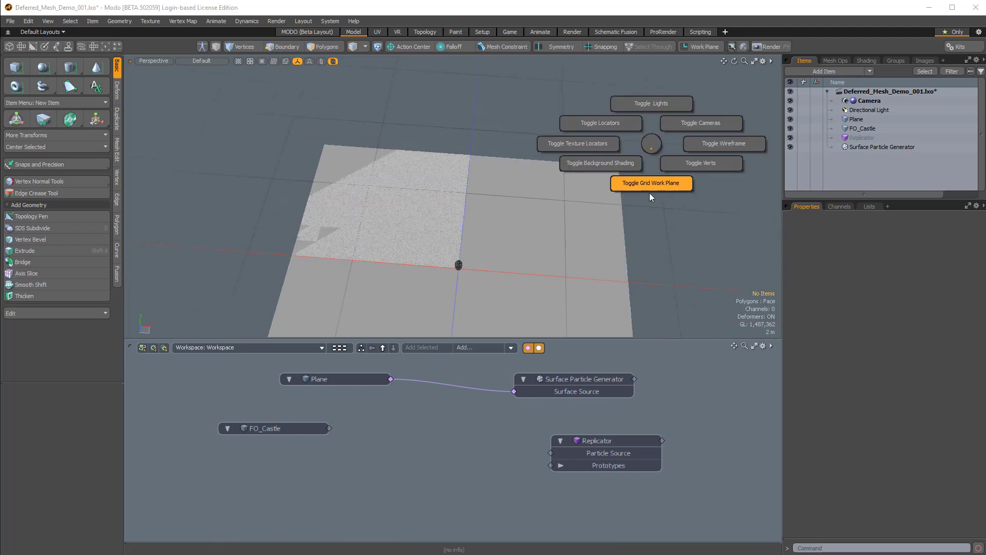
{"action": "left_click", "coordinate": [652, 183]}
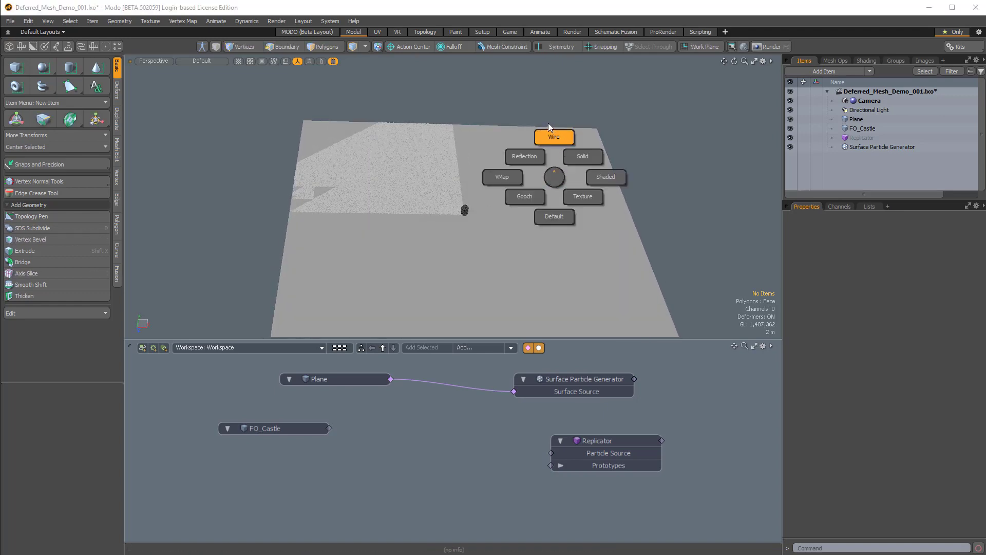
{"action": "left_click", "coordinate": [553, 136]}
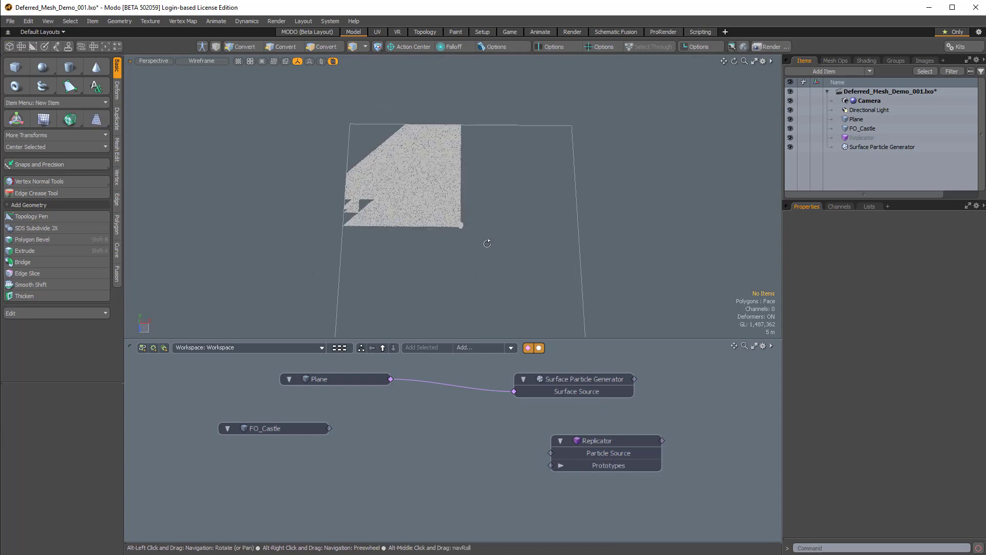
Set the Surface Particle Generator's Average Spacing to 2 m for sparse, even particles.
{"action": "left_click", "coordinate": [580, 379]}
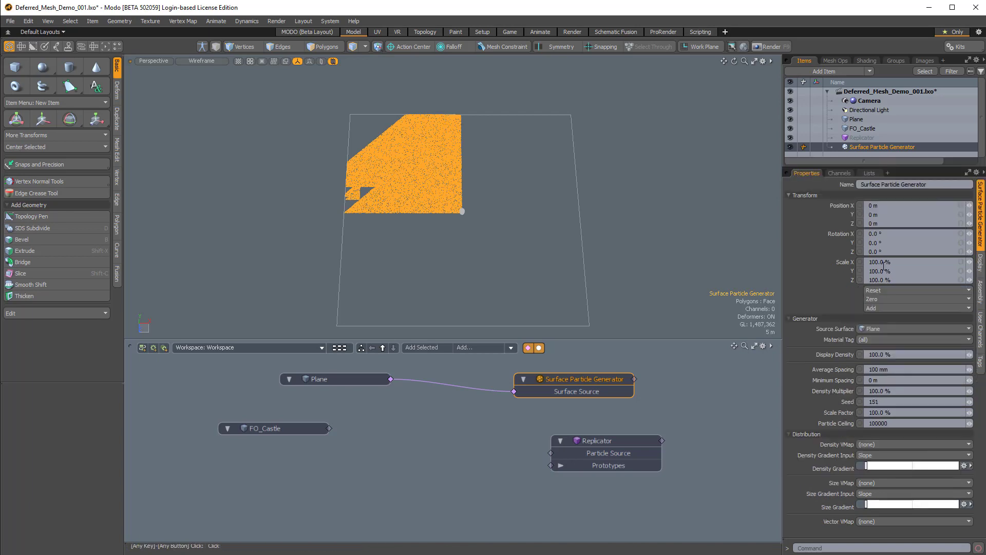
{"action": "mouse_move", "coordinate": [884, 369]}
{"action": "type", "text": "2 m"}
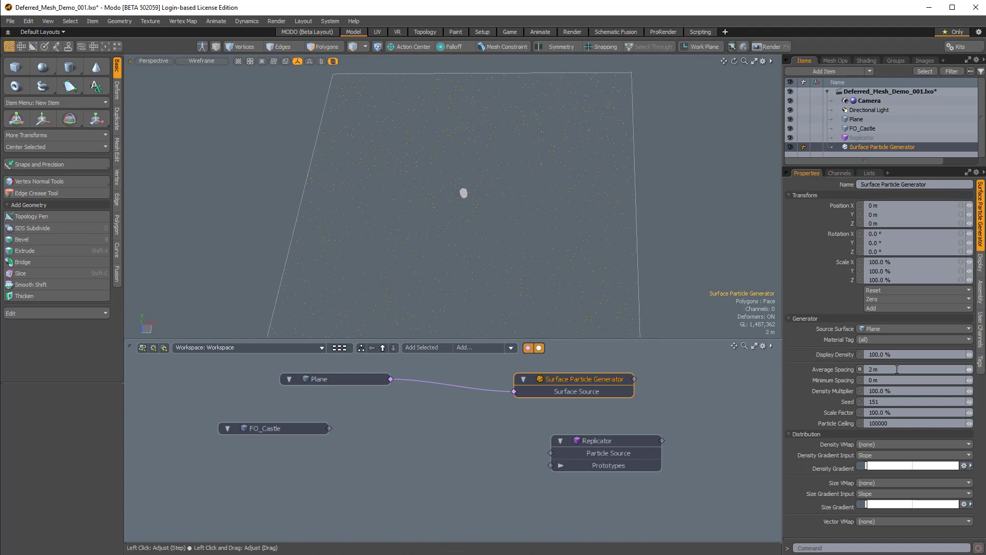
{"action": "left_click_drag", "start_coordinate": [893, 369], "coordinate": [893, 369]}
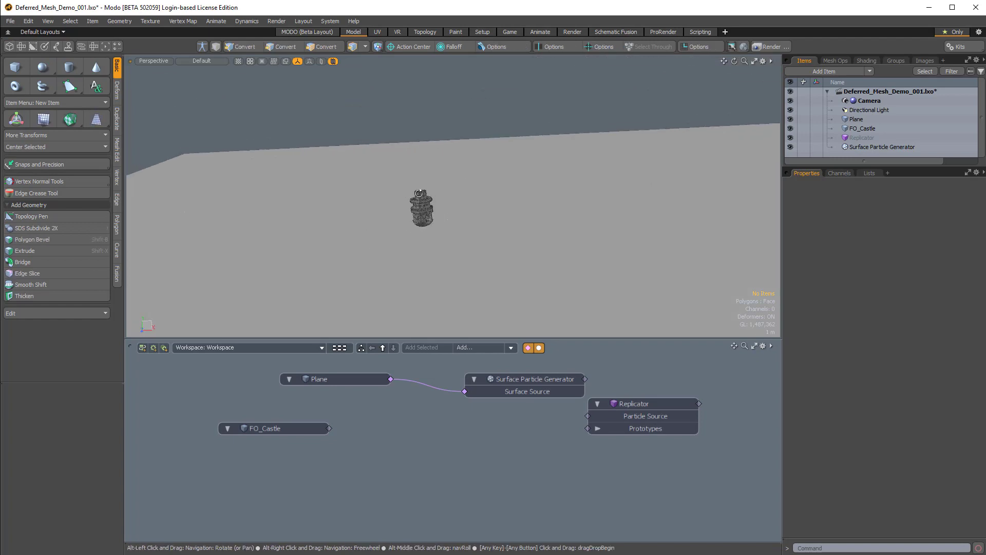
Link the generator as Particle Source and FO_Castle as Prototypes on the Replicator node.
{"action": "left_click_drag", "start_coordinate": [643, 403], "coordinate": [679, 403]}
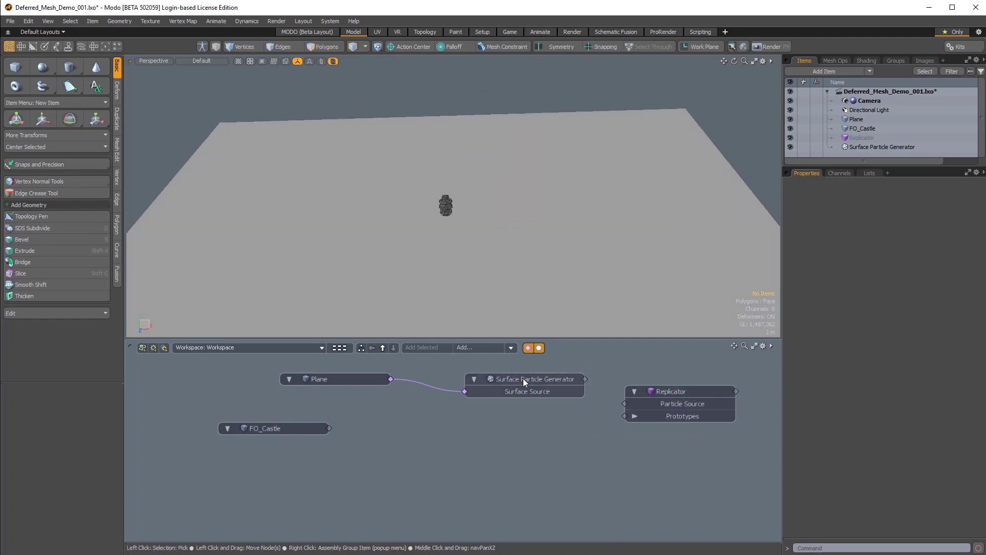
{"action": "left_click_drag", "start_coordinate": [584, 379], "coordinate": [626, 403]}
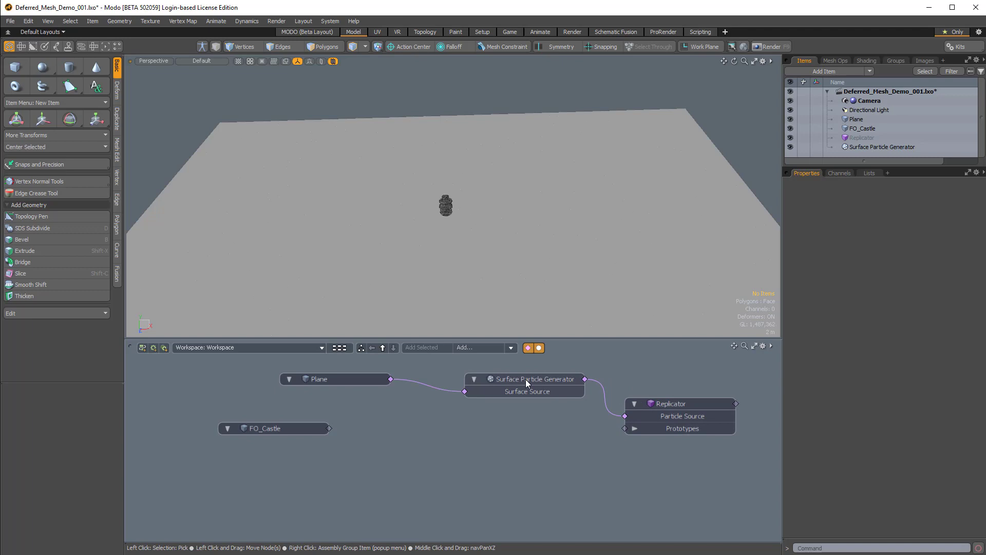
{"action": "left_click_drag", "start_coordinate": [274, 428], "coordinate": [396, 452]}
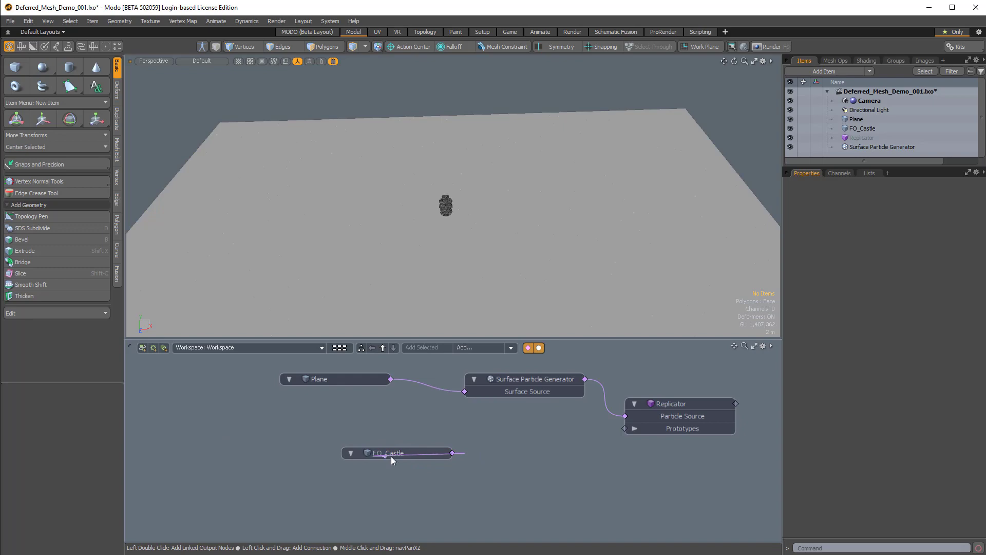
{"action": "left_click_drag", "start_coordinate": [452, 453], "coordinate": [625, 429]}
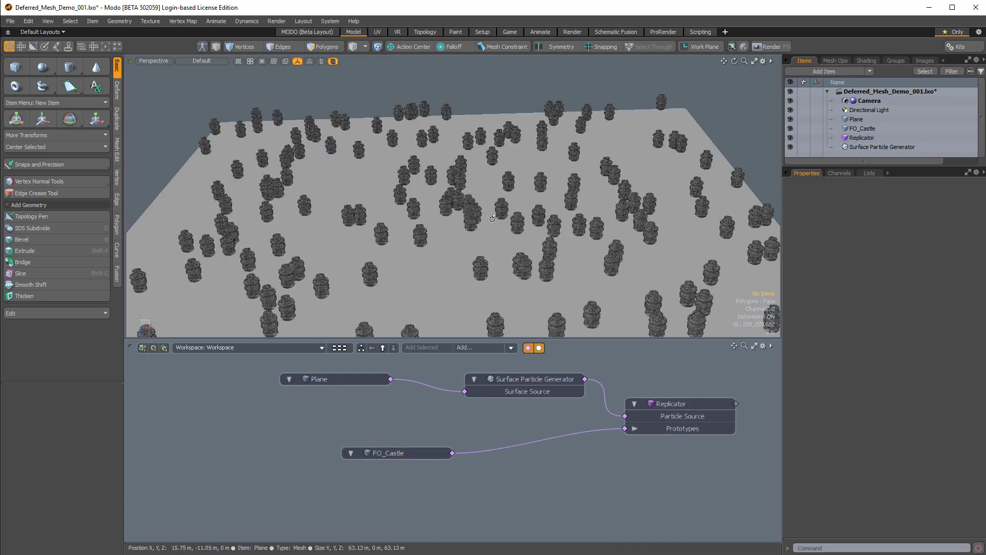
{"action": "left_click_drag", "start_coordinate": [491, 220], "coordinate": [358, 211]}
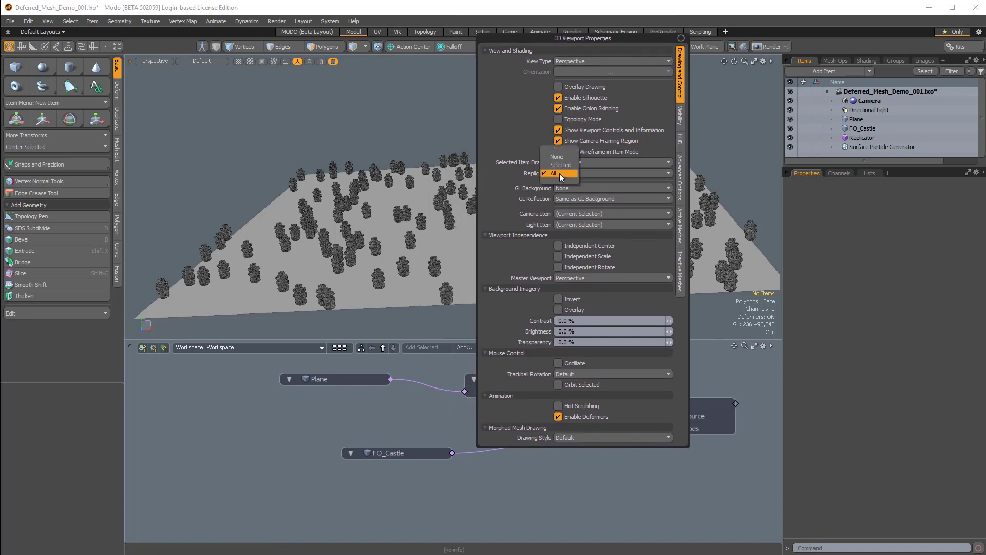
Change the viewport Replicators drawing option and hide the replicated castles, leaving the original.
{"action": "left_click", "coordinate": [553, 174]}
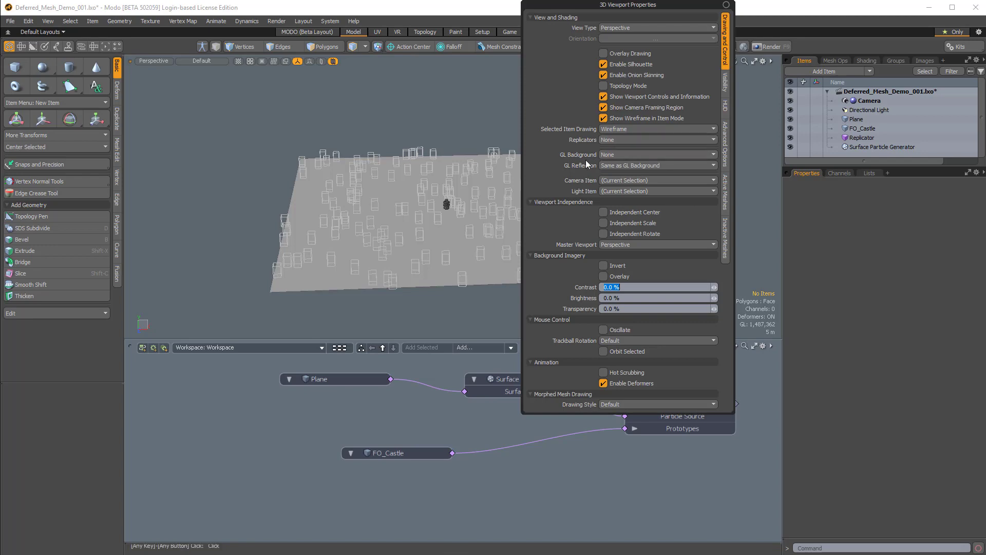
{"action": "left_click", "coordinate": [657, 139]}
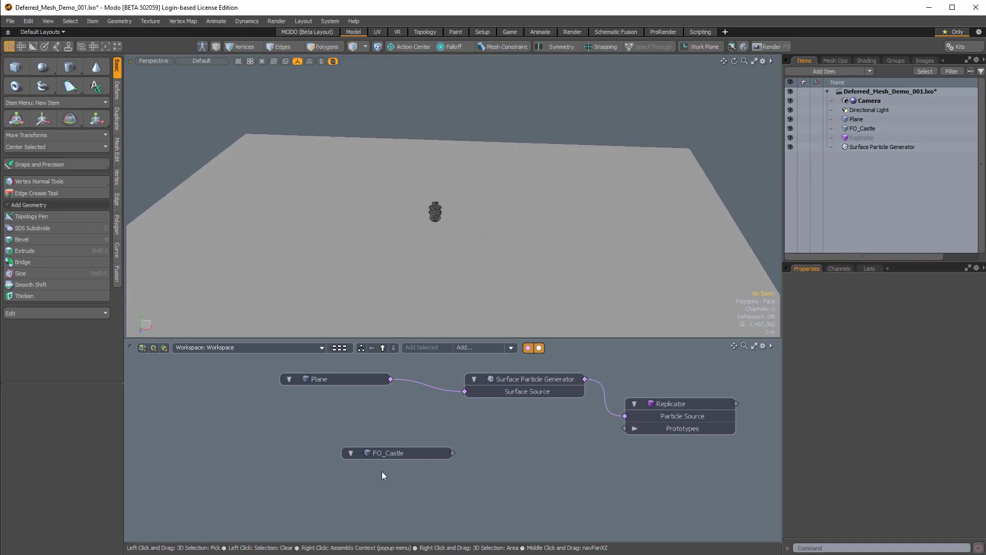
{"action": "left_click", "coordinate": [387, 453]}
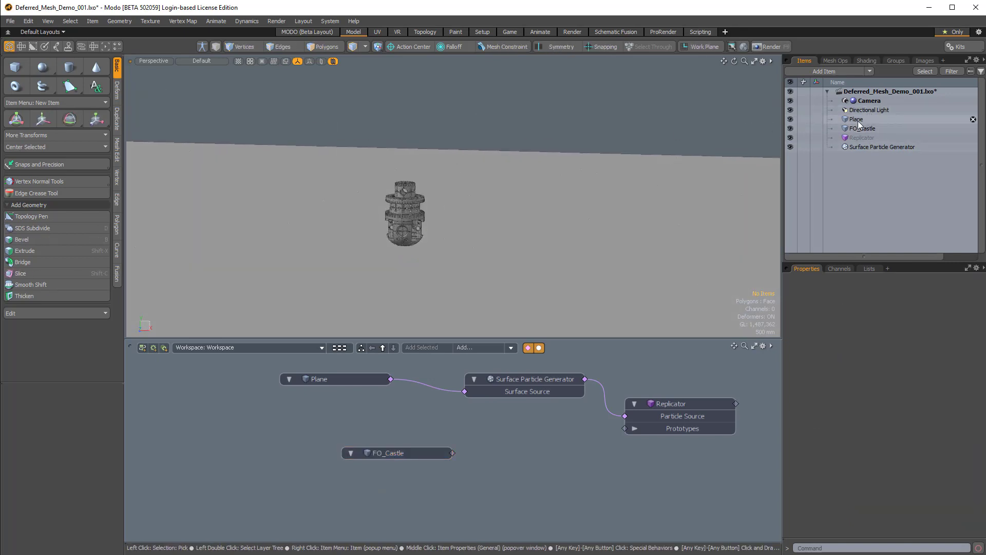
Convert FO_Castle to a Deferred Mesh from its item context menu.
{"action": "left_click", "coordinate": [862, 129]}
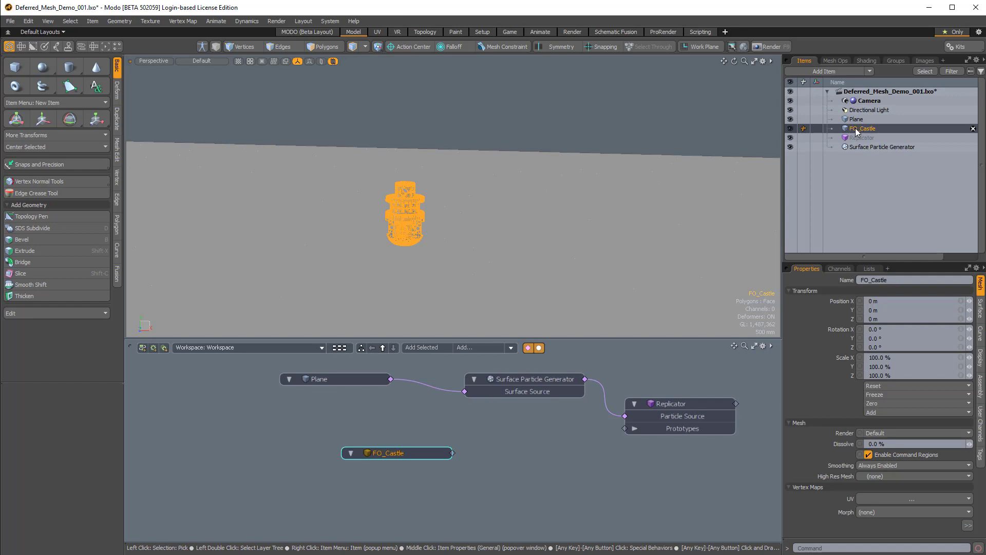
{"action": "mouse_move", "coordinate": [867, 132]}
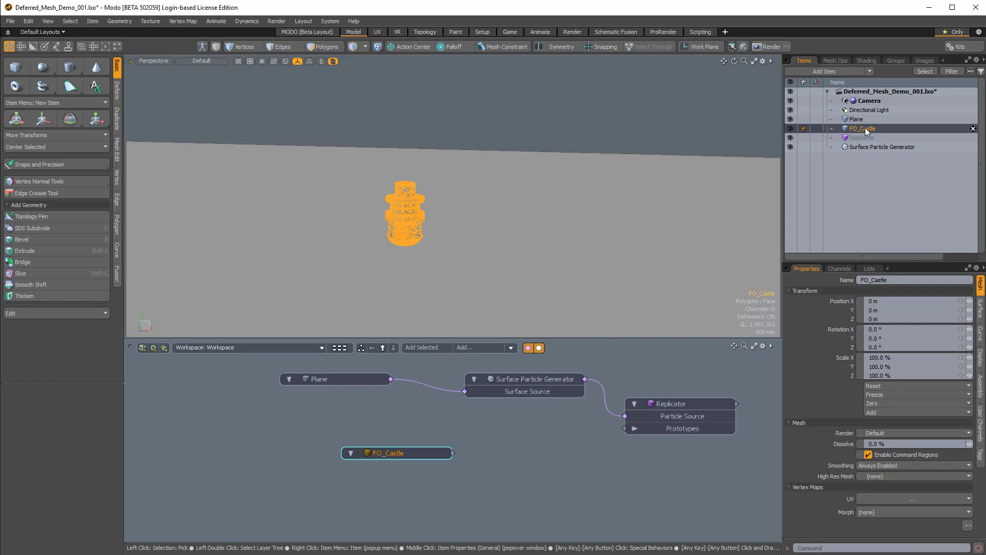
{"action": "right_click", "coordinate": [861, 129]}
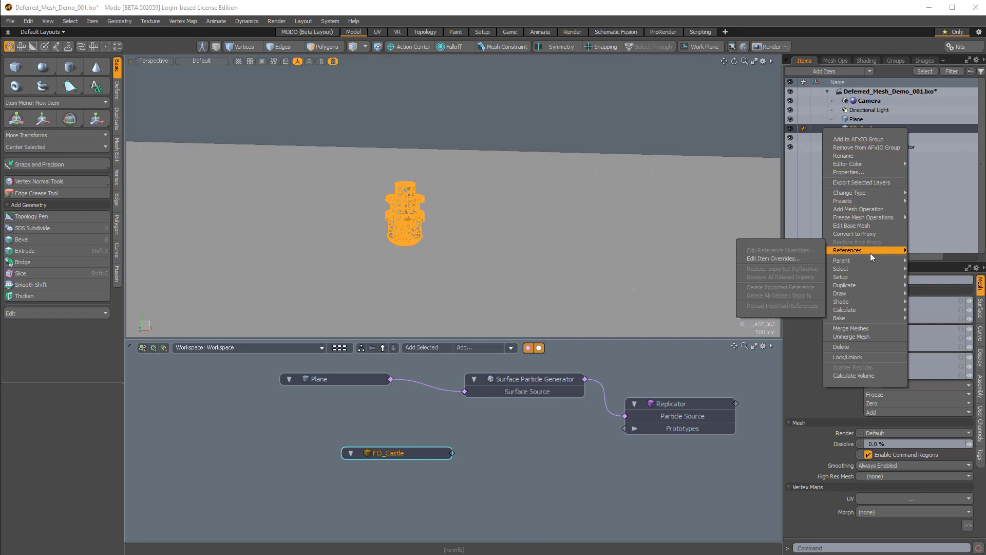
{"action": "mouse_move", "coordinate": [841, 260]}
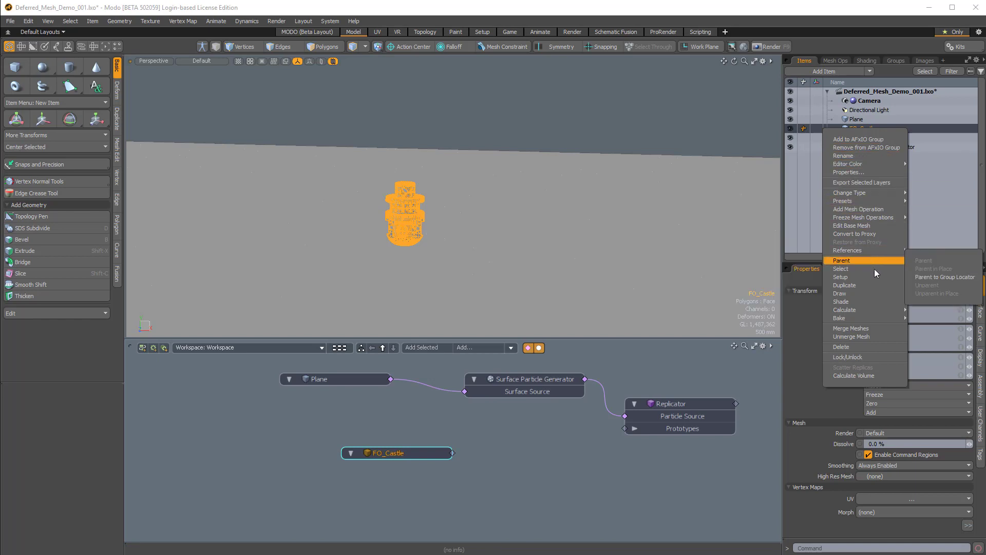
{"action": "mouse_move", "coordinate": [849, 192]}
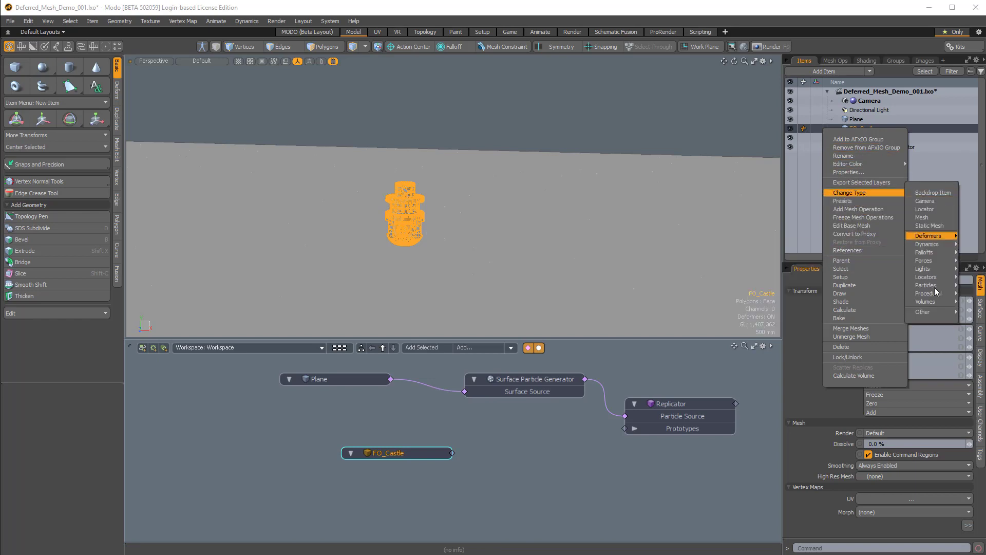
{"action": "mouse_move", "coordinate": [927, 293]}
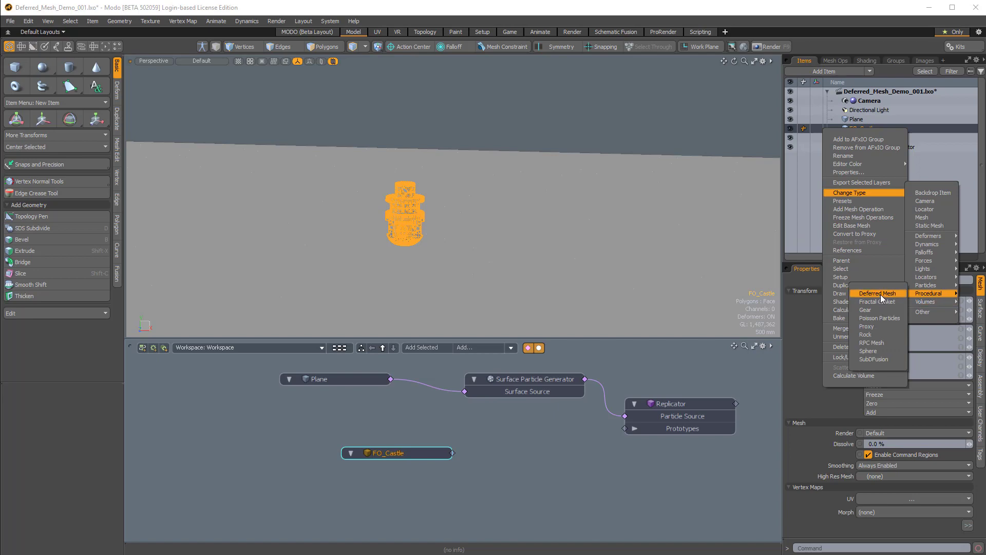
{"action": "left_click", "coordinate": [876, 293]}
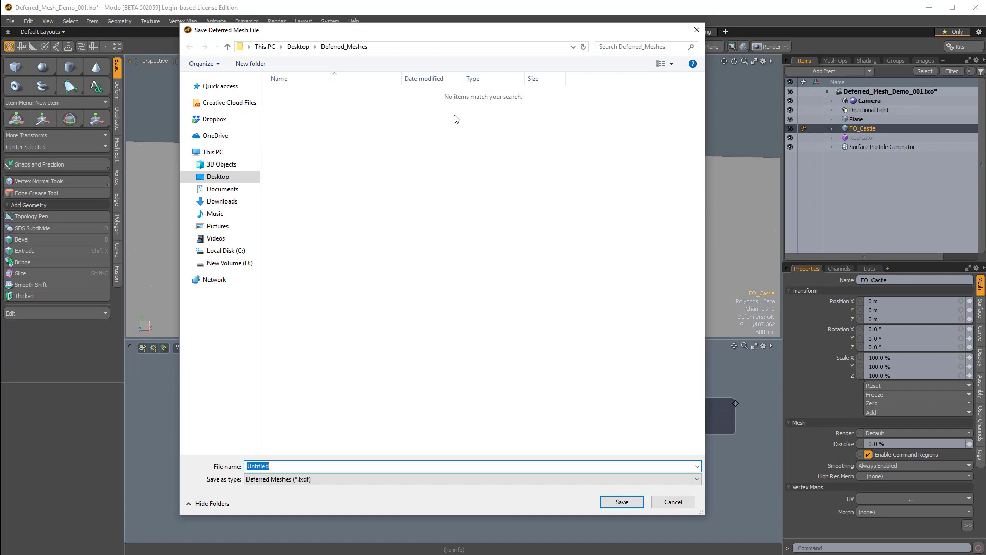
{"action": "mouse_move", "coordinate": [391, 238]}
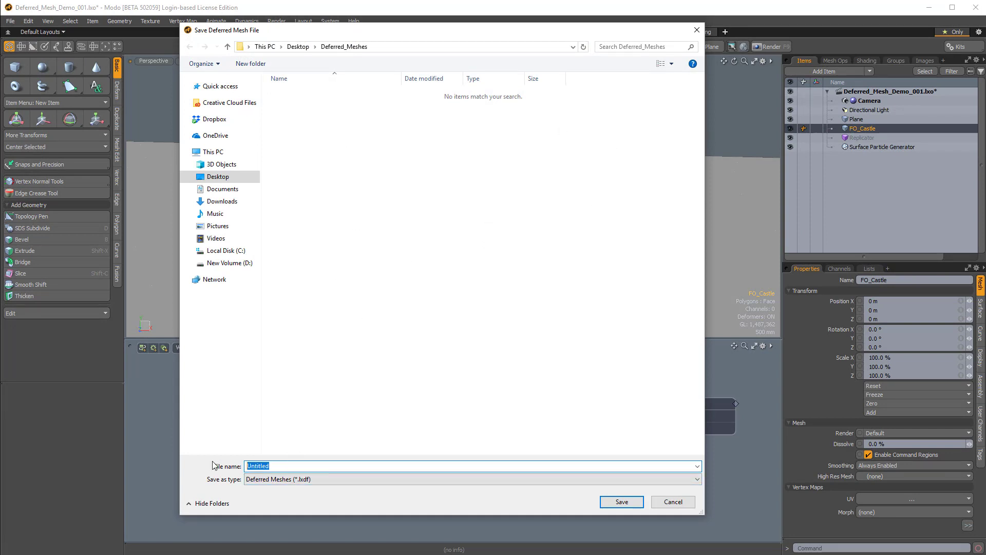
Save the deferred mesh file as Castle_001 in the Deferred_Meshes folder.
{"action": "type", "text": "Cast"}
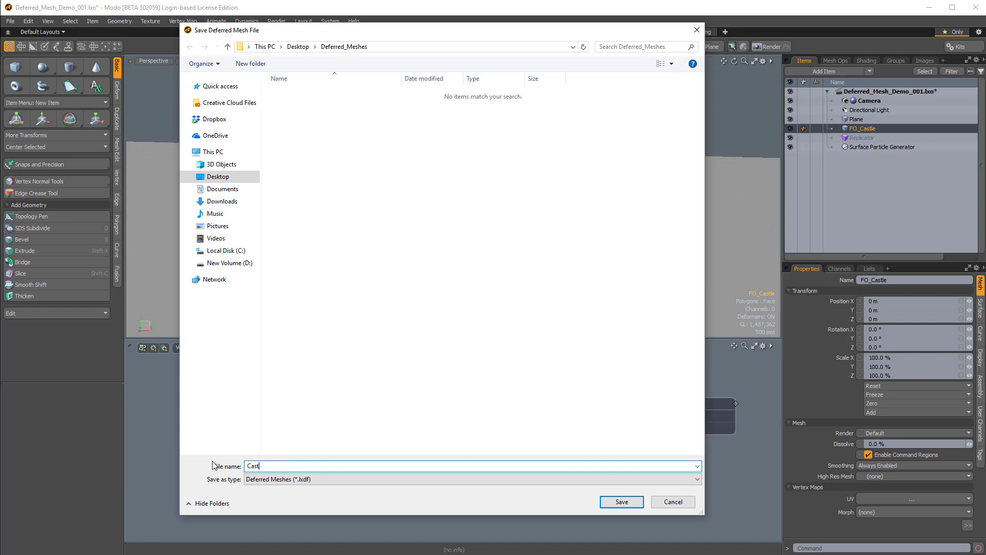
{"action": "type", "text": "Castle_001"}
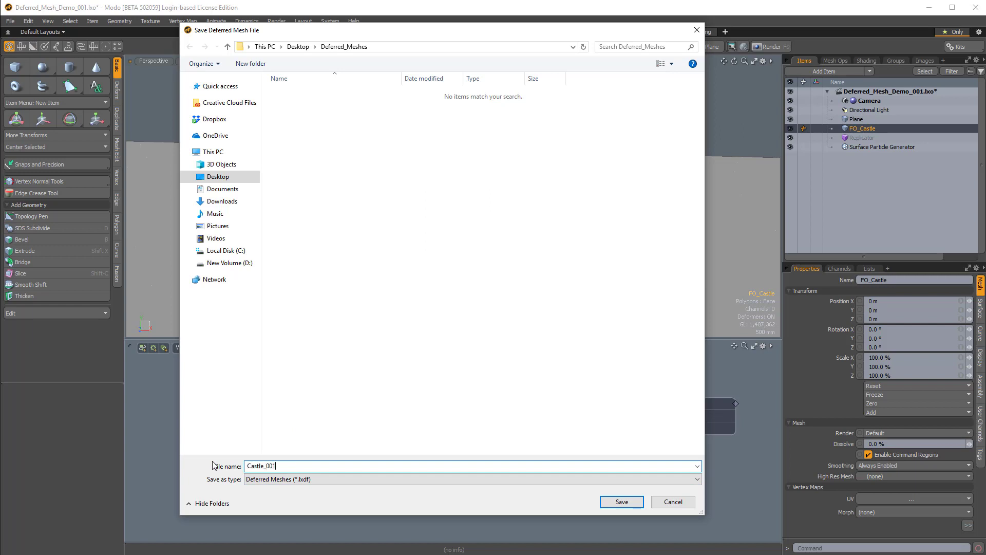
{"action": "left_click", "coordinate": [621, 502]}
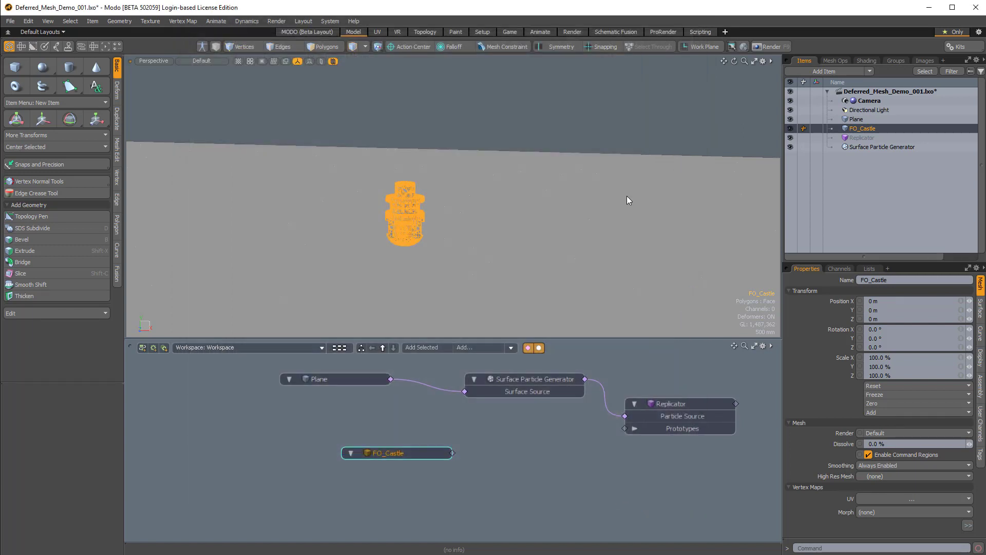
{"action": "mouse_move", "coordinate": [706, 114]}
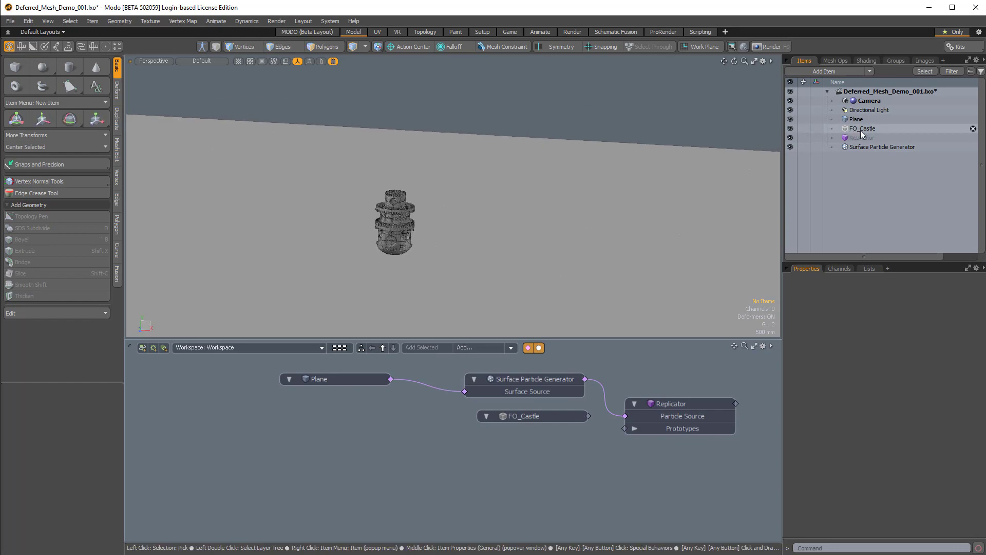
{"action": "mouse_move", "coordinate": [862, 135]}
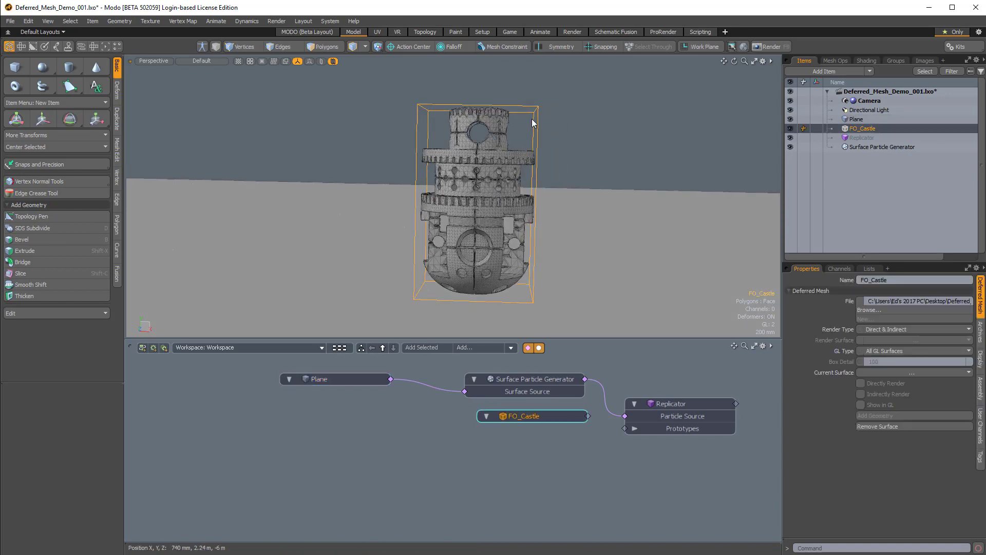
Select the FO_Castle deferred mesh to show its Deferred Mesh properties and zoom in.
{"action": "left_click", "coordinate": [323, 46]}
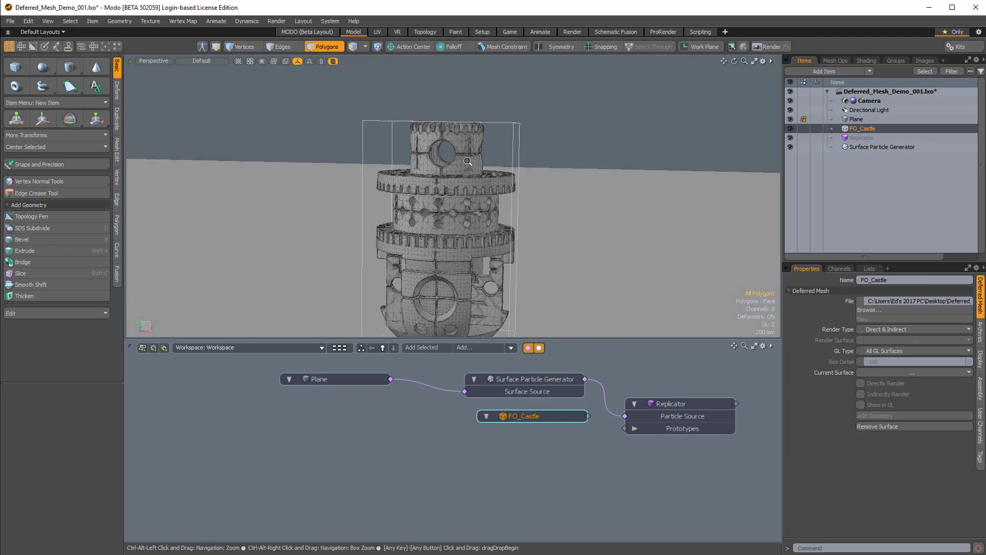
{"action": "scroll", "scroll_direction": "up", "scroll_amount": 3}
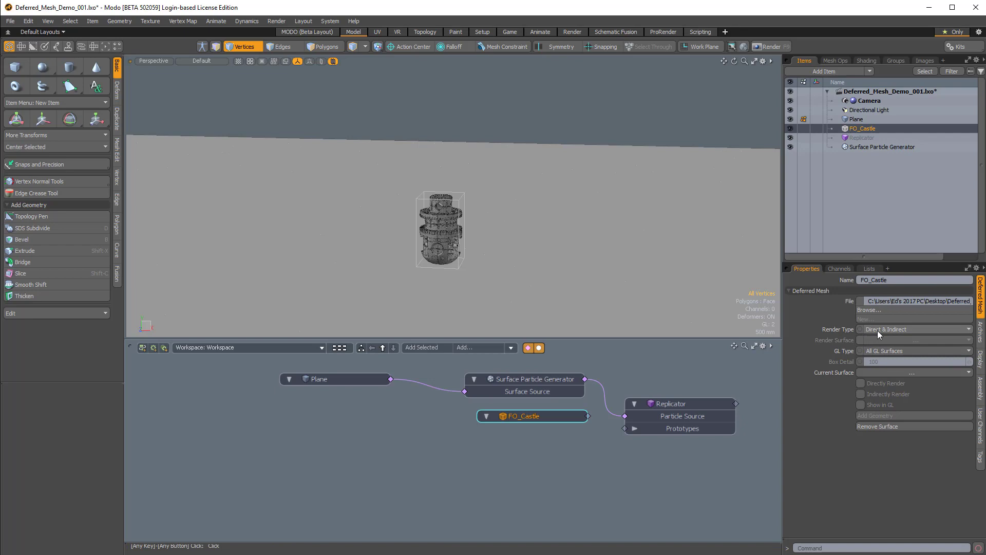
Leave Render Type unchanged and set GL Type to Direct Surfaces as Boxes.
{"action": "left_click", "coordinate": [912, 329]}
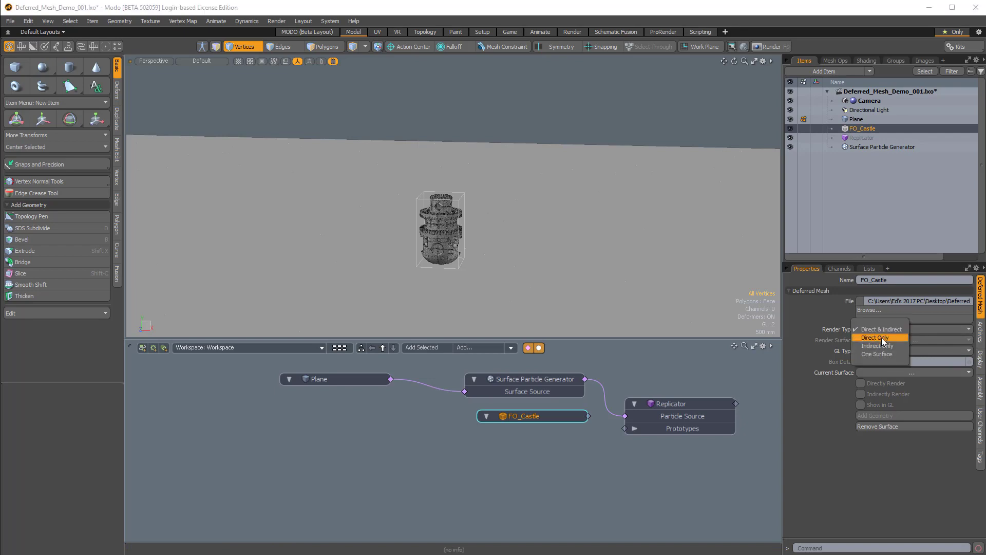
{"action": "mouse_move", "coordinate": [890, 340]}
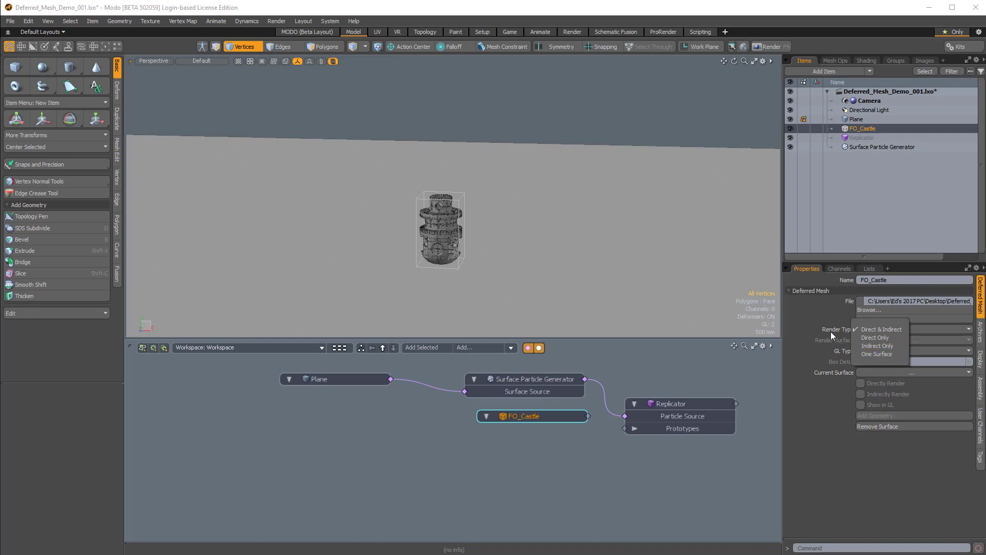
{"action": "left_click", "coordinate": [880, 329]}
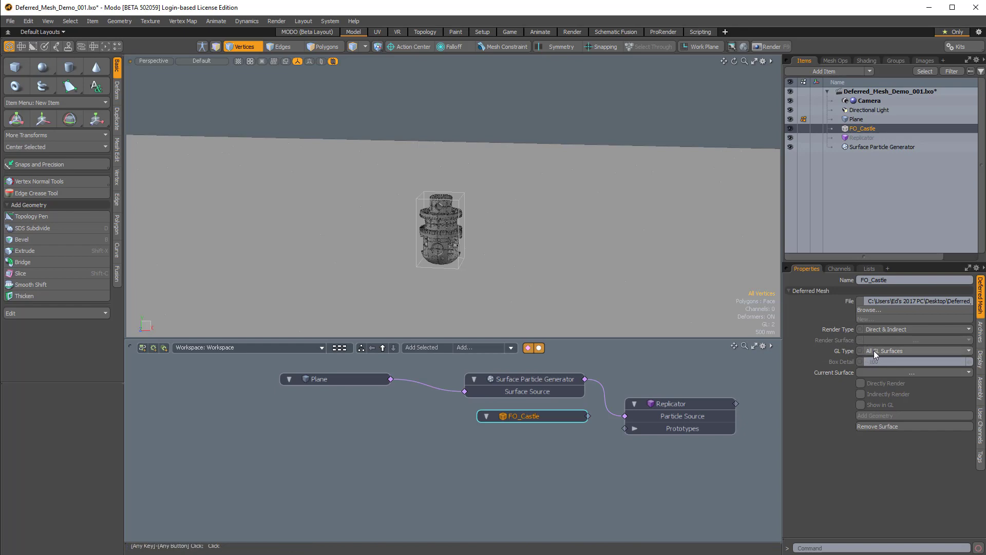
{"action": "left_click", "coordinate": [913, 351]}
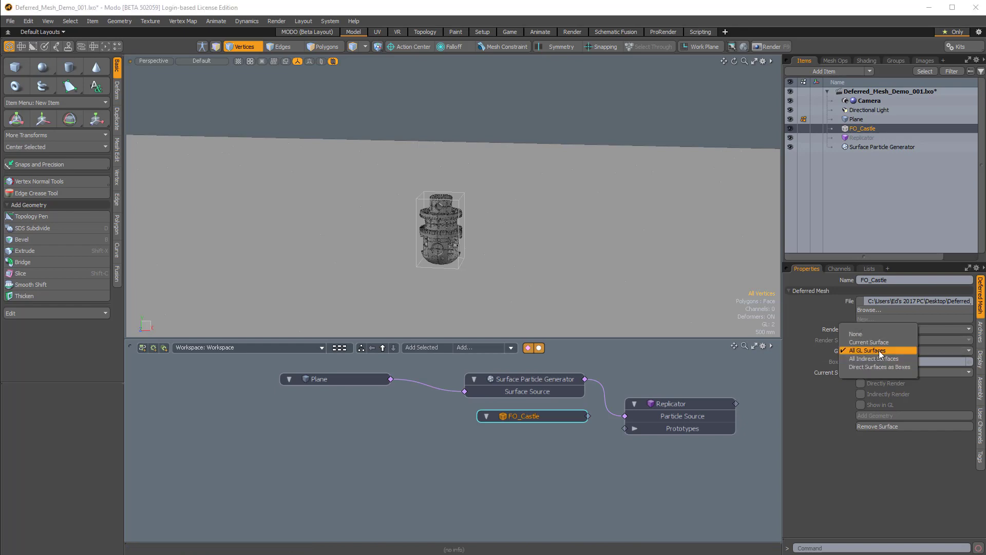
{"action": "mouse_move", "coordinate": [870, 342]}
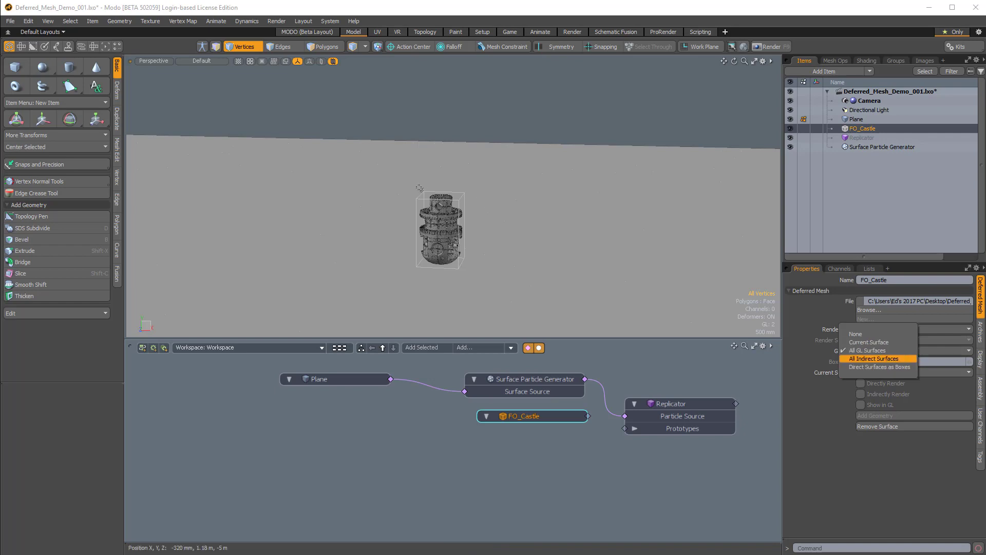
{"action": "left_click", "coordinate": [881, 367]}
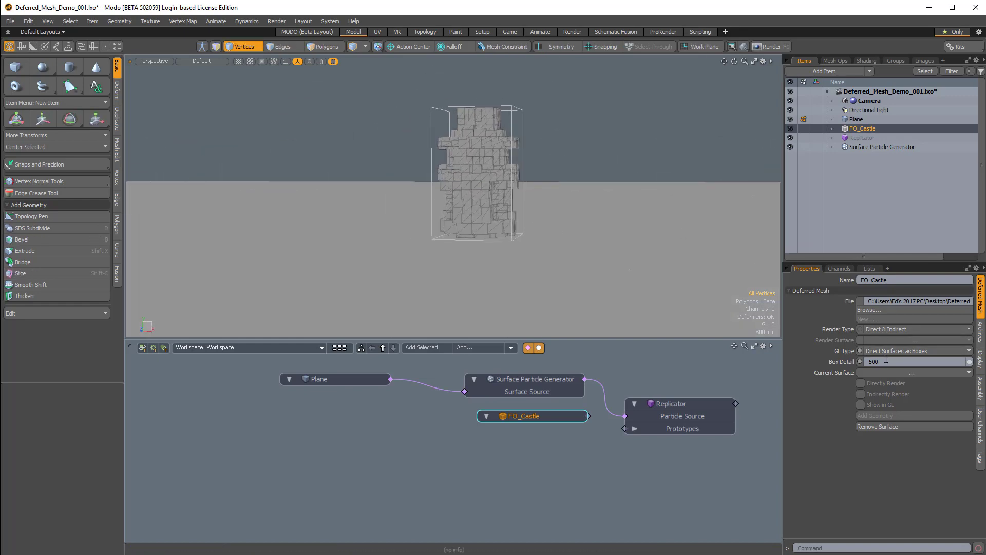
Try higher Box Detail values, then settle on 100 for a coarse boxed preview.
{"action": "type", "text": "1000"}
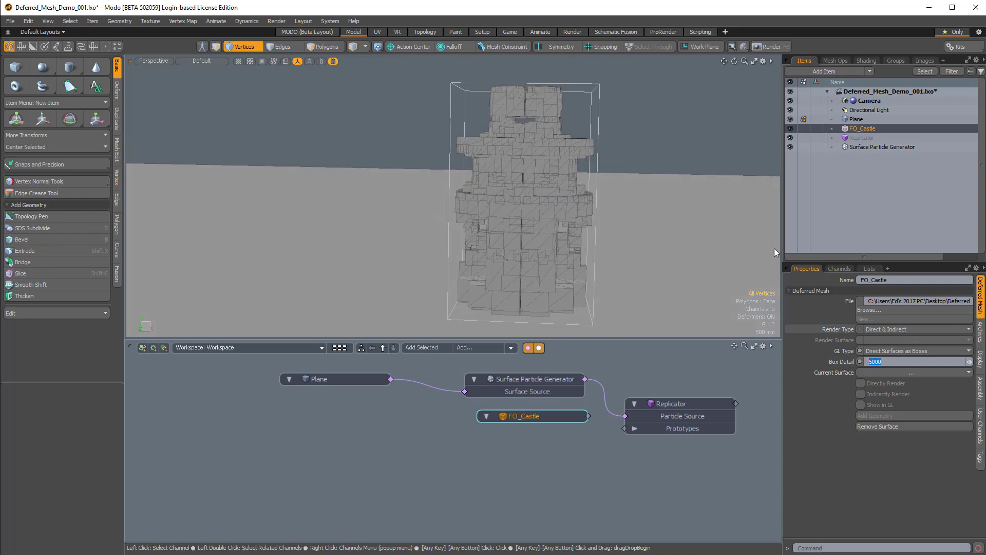
{"action": "type", "text": "10"}
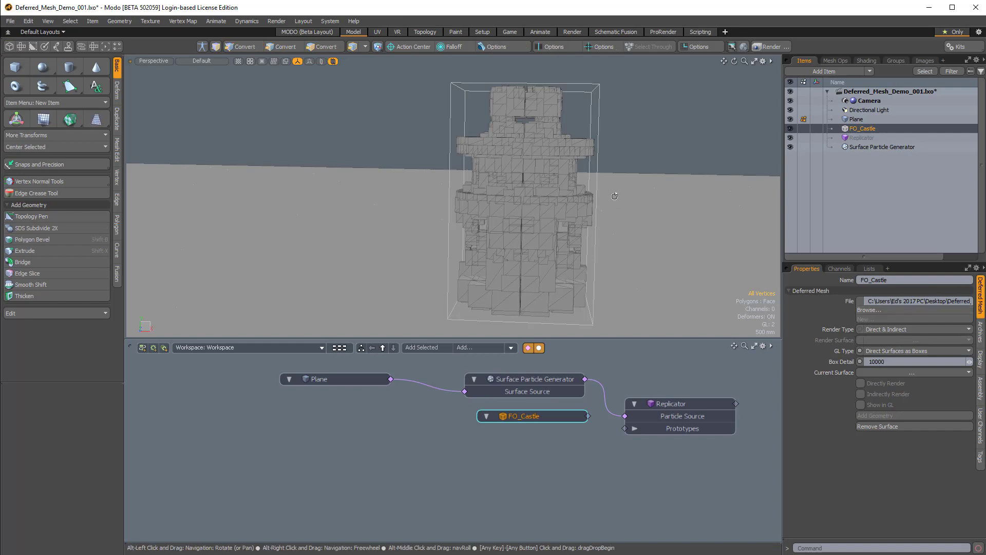
{"action": "left_click", "coordinate": [241, 46]}
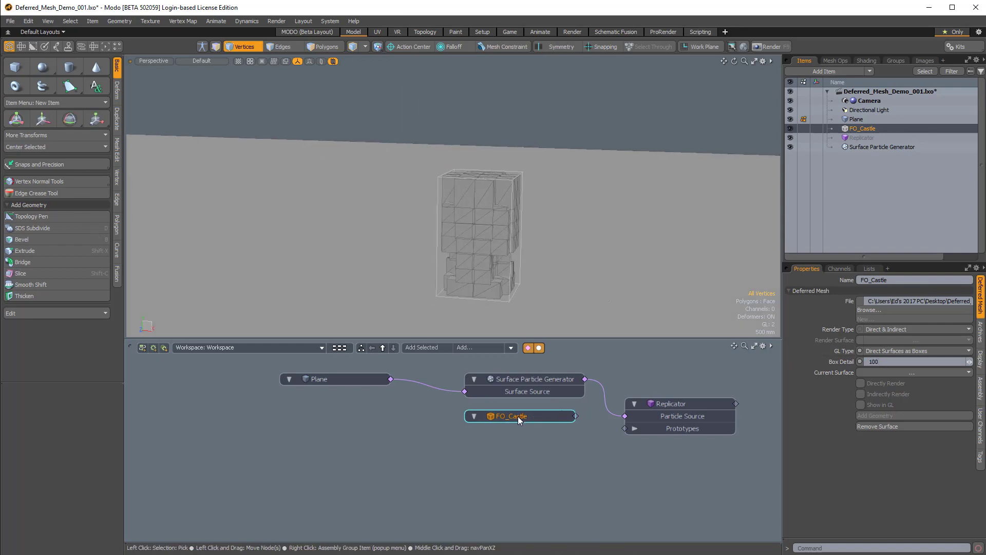
Connect FO_Castle to the Replicator's Prototypes input so boxed castles scatter across the plane.
{"action": "left_click_drag", "start_coordinate": [520, 416], "coordinate": [433, 441]}
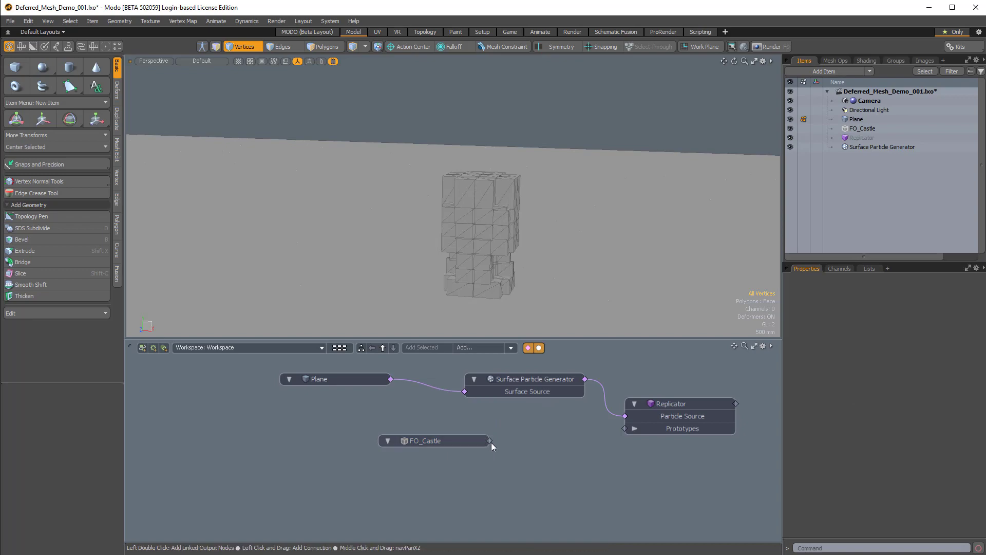
{"action": "left_click_drag", "start_coordinate": [490, 441], "coordinate": [624, 427]}
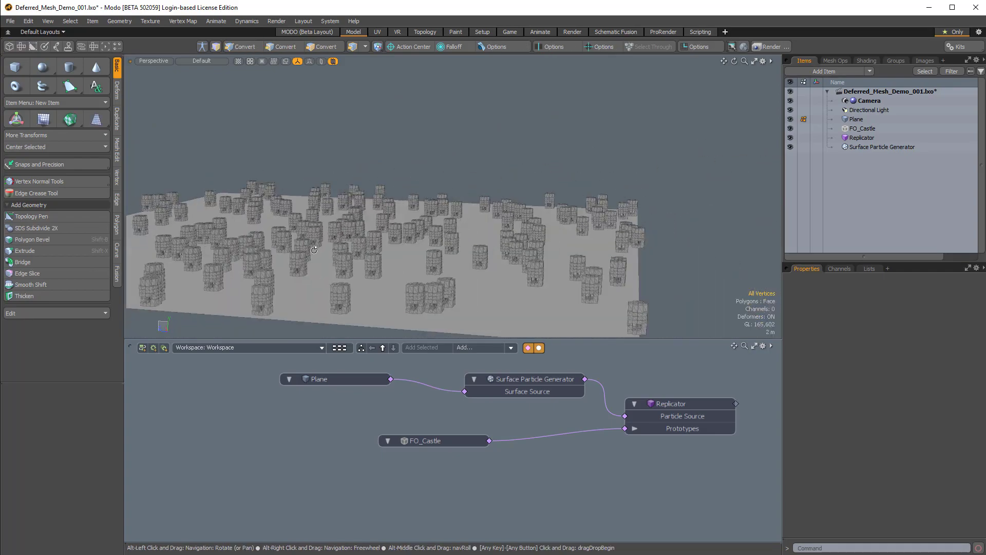
{"action": "left_click_drag", "start_coordinate": [314, 249], "coordinate": [612, 244]}
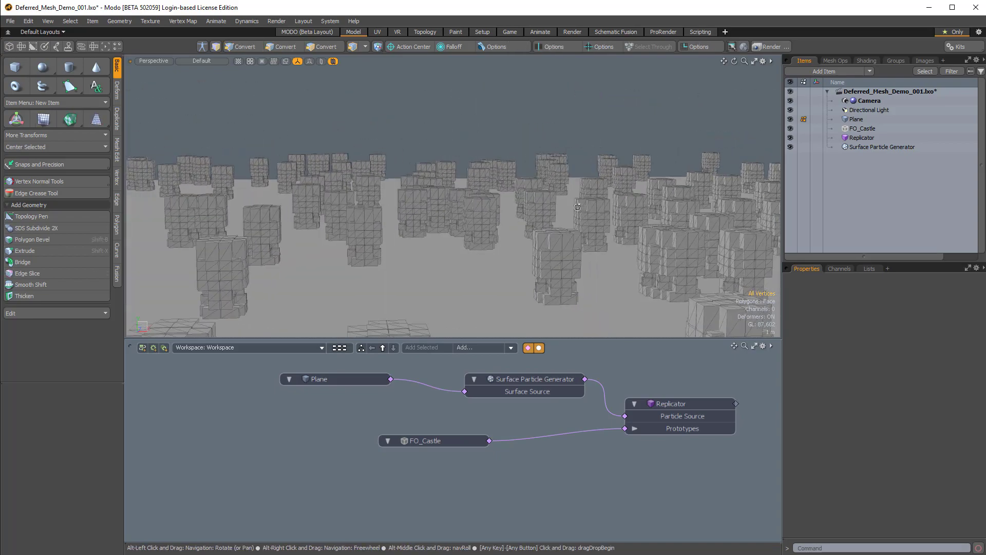
{"action": "left_click_drag", "start_coordinate": [577, 206], "coordinate": [369, 252]}
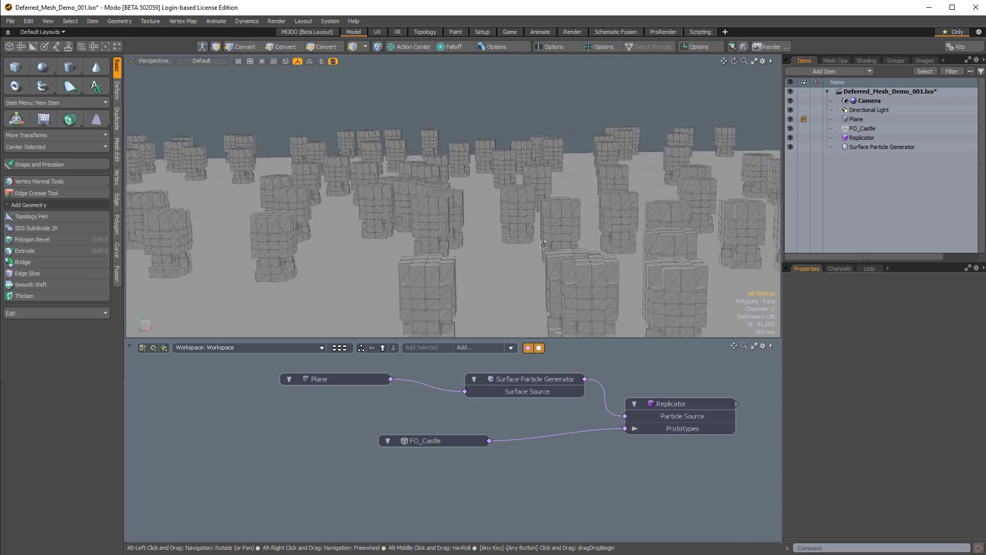
Set FO_Castle's Box Detail to 5000 so the scattered castles show detailed tiered shapes.
{"action": "left_click", "coordinate": [425, 441]}
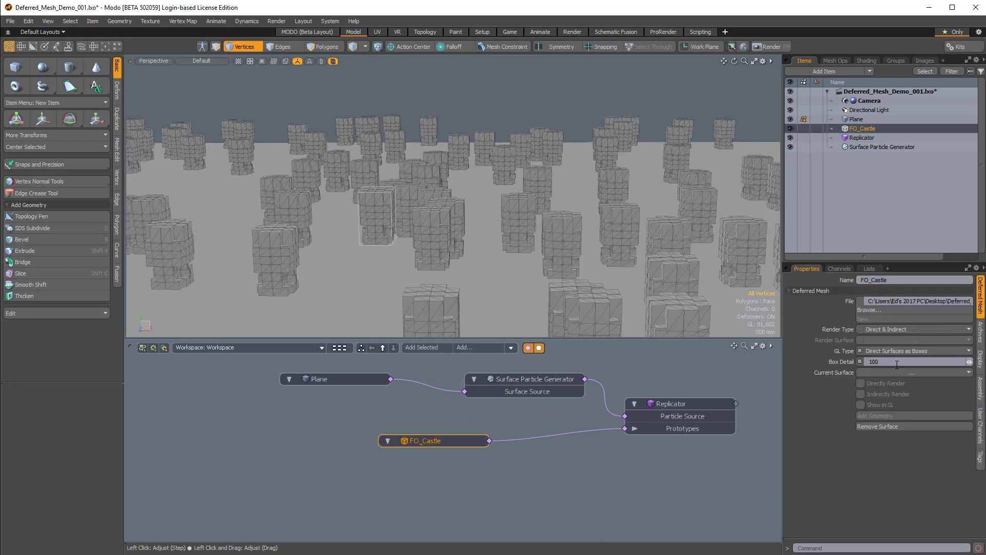
{"action": "type", "text": "5000"}
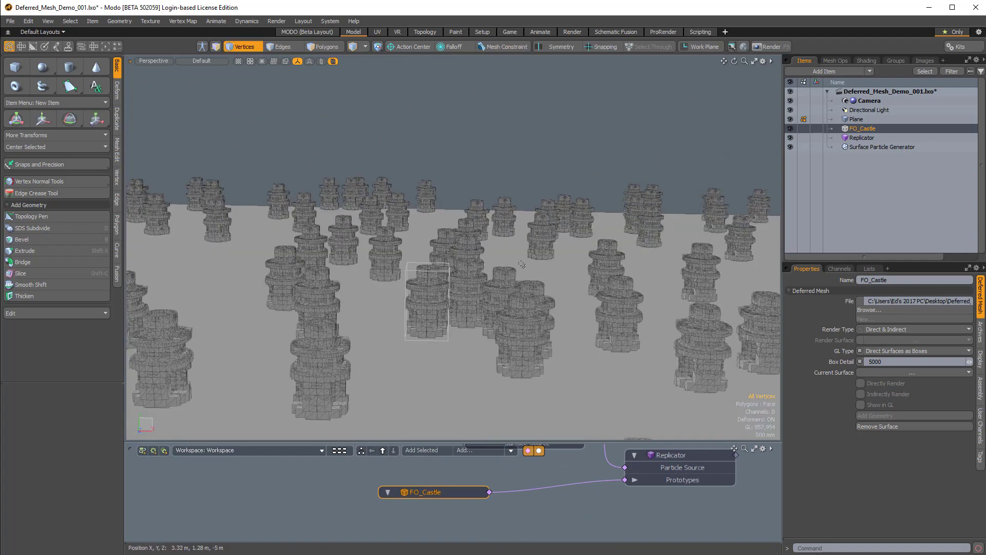
{"action": "mouse_move", "coordinate": [542, 208]}
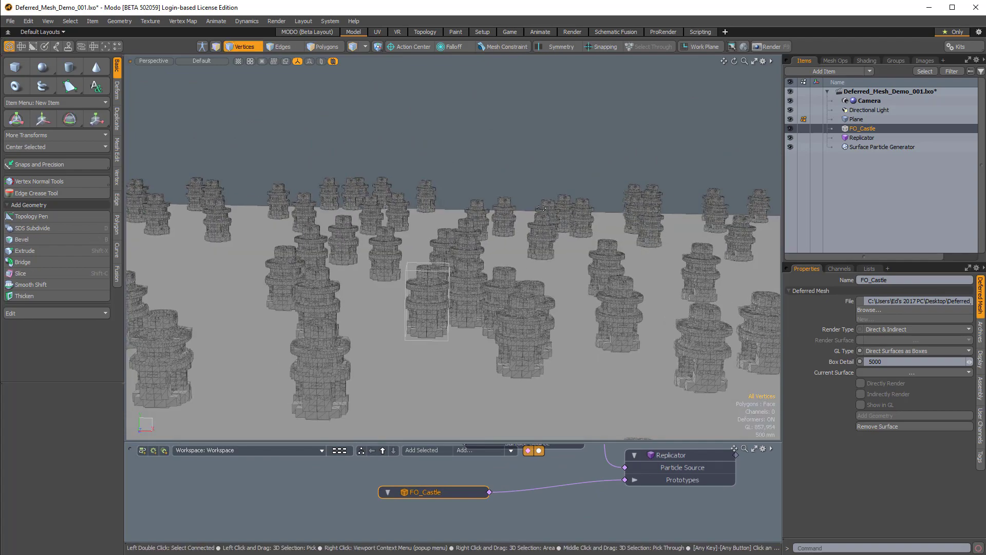